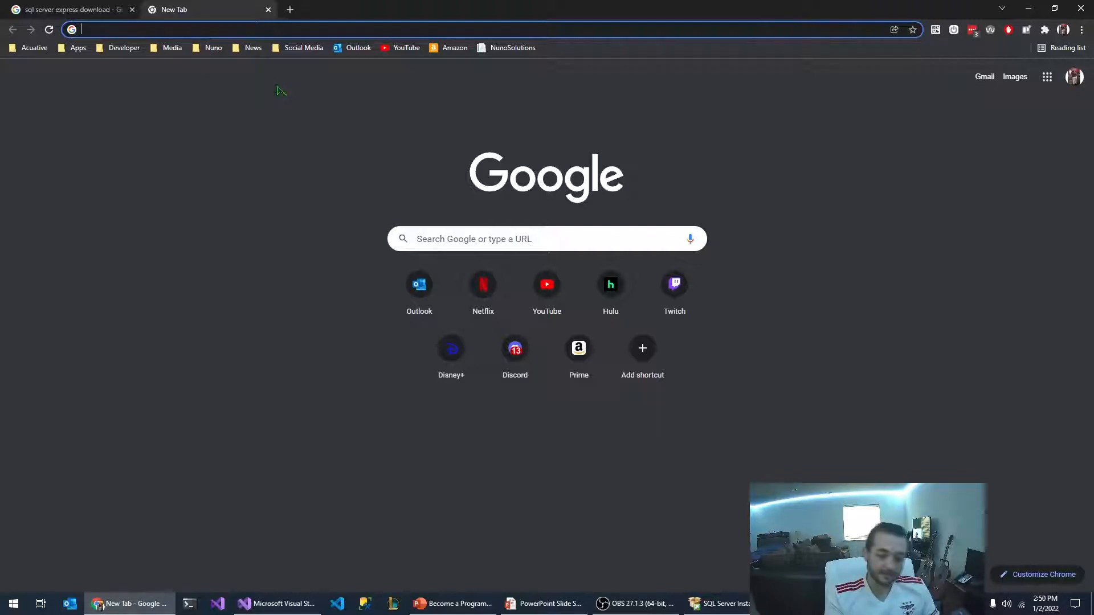
Search Google for 'visual studio download' and go to the Visual Studio 2022 Community Edition result
text(visual studio download)
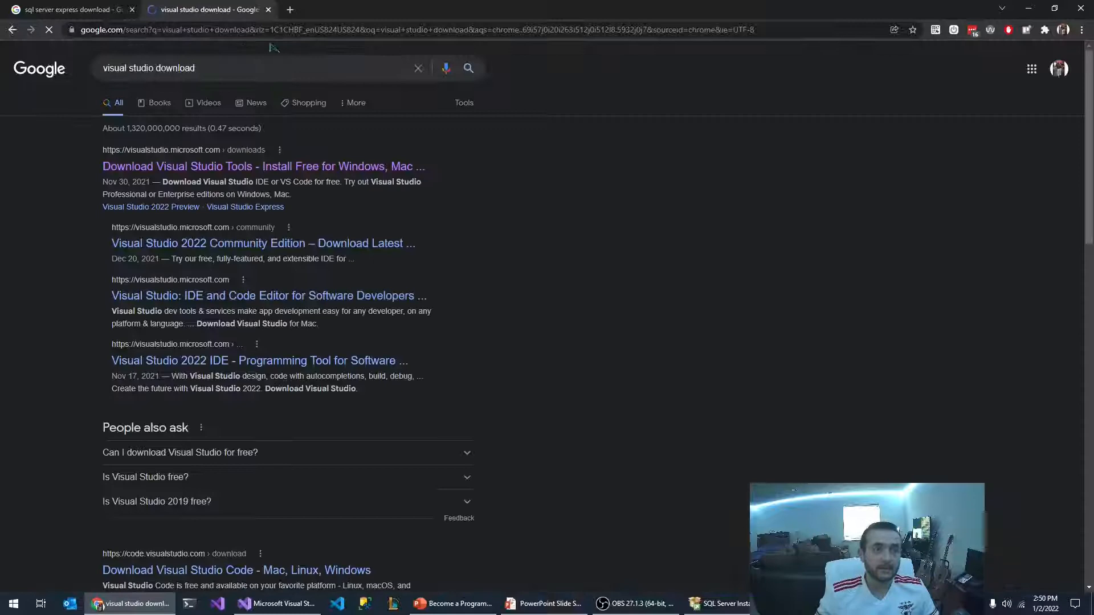
mouse_move(157, 173)
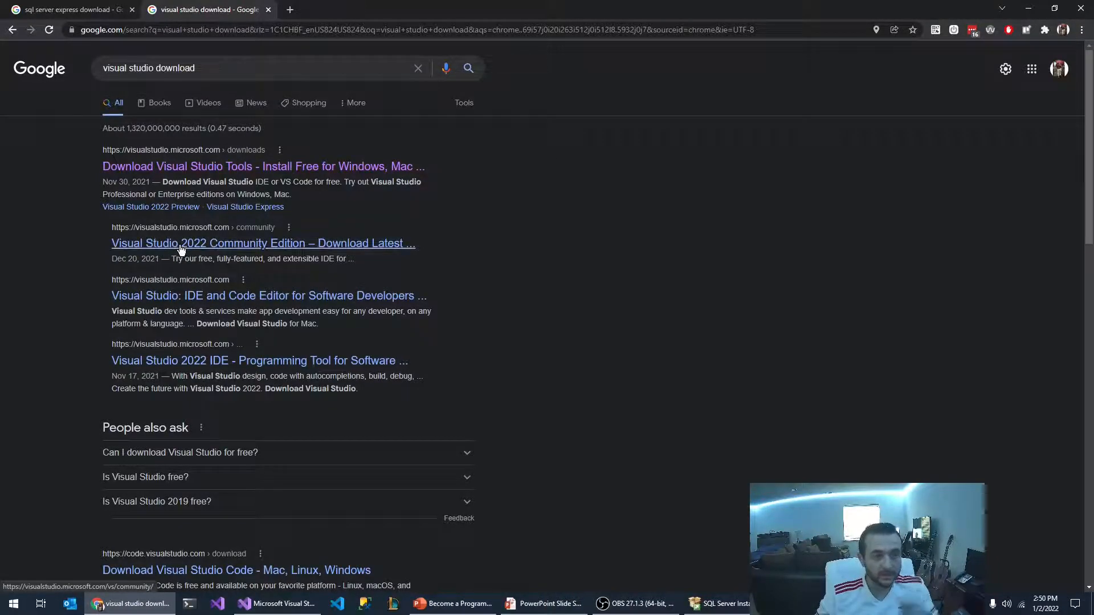
click(263, 242)
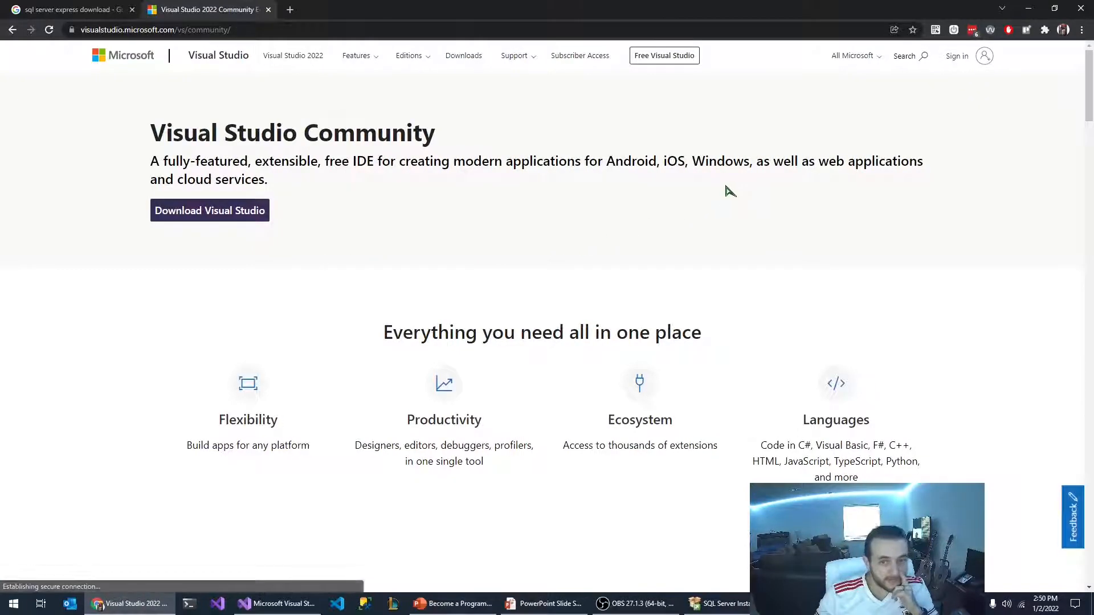
mouse_move(210, 210)
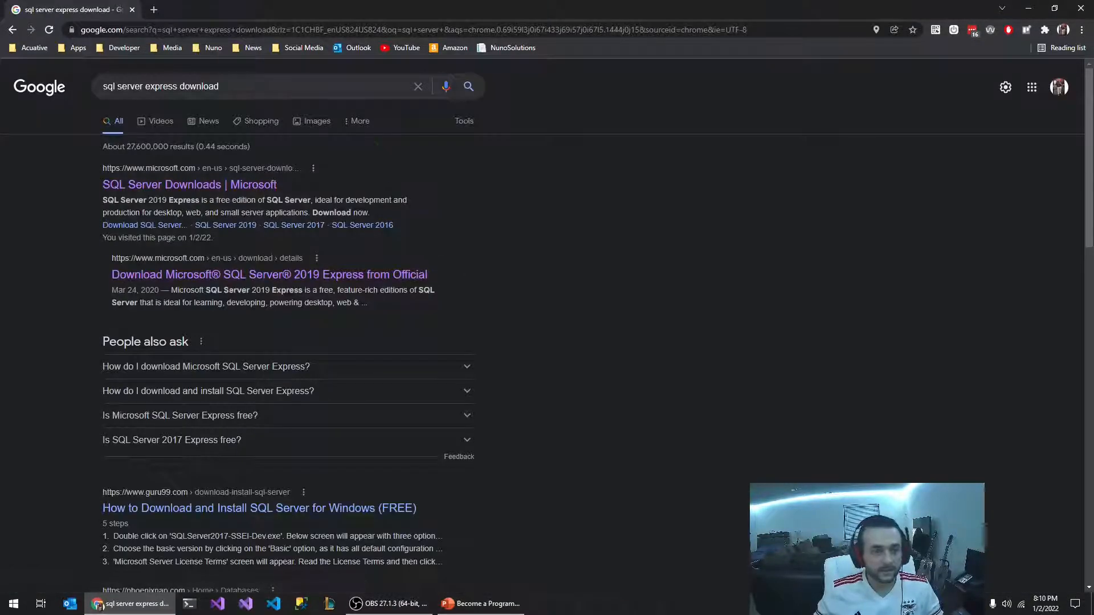
mouse_move(288, 275)
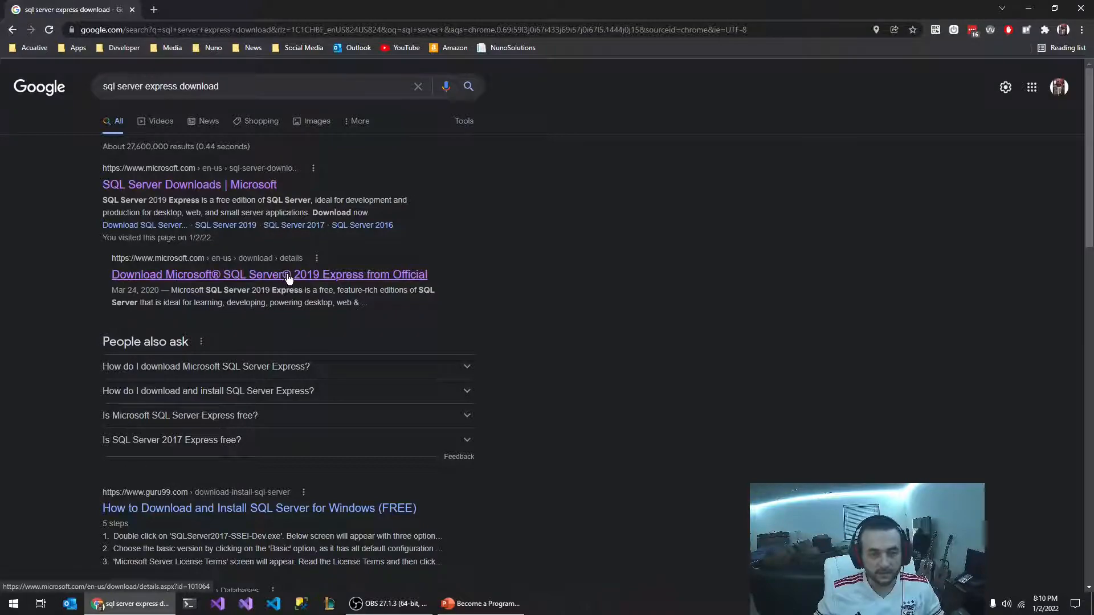
Start the SQL Server 2019 Express installer download from Microsoft's Download Center page
click(269, 274)
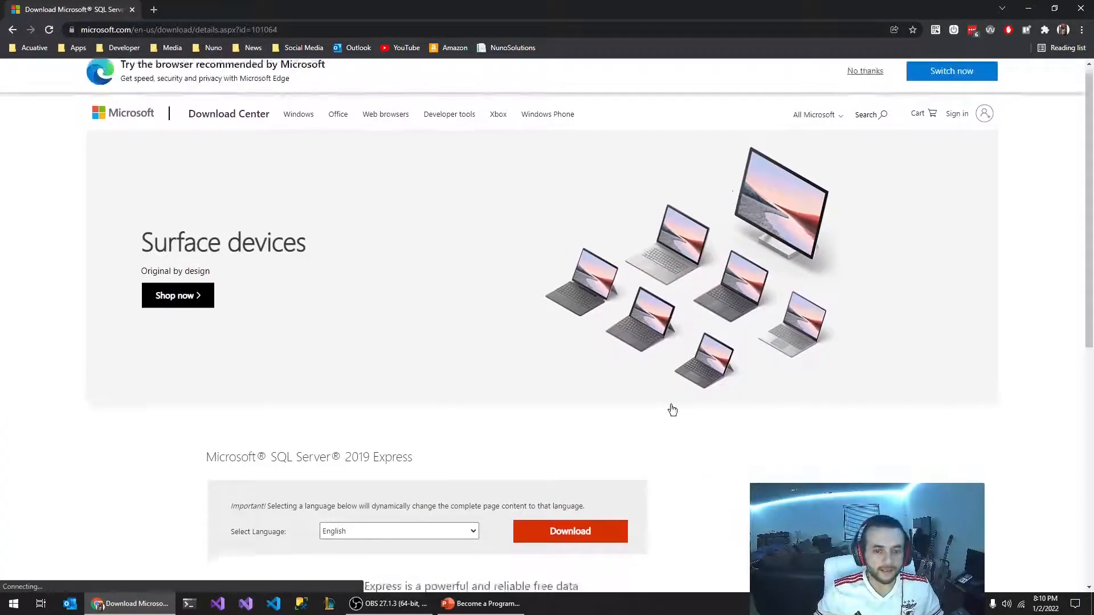
click(570, 531)
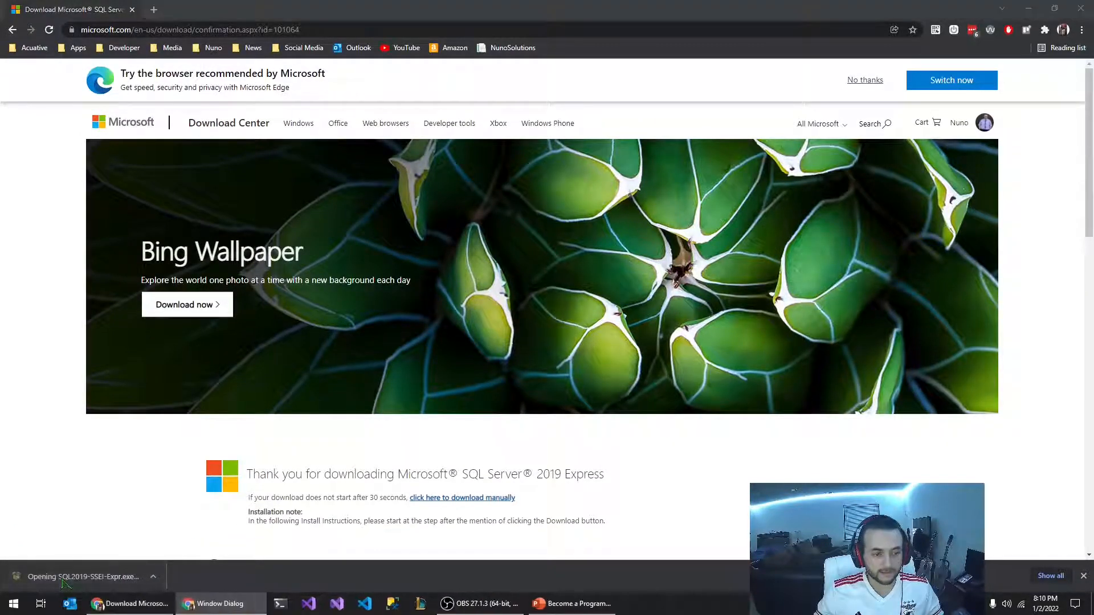
Run the downloaded installer and download the Express media to d:\SQL2019
click(82, 576)
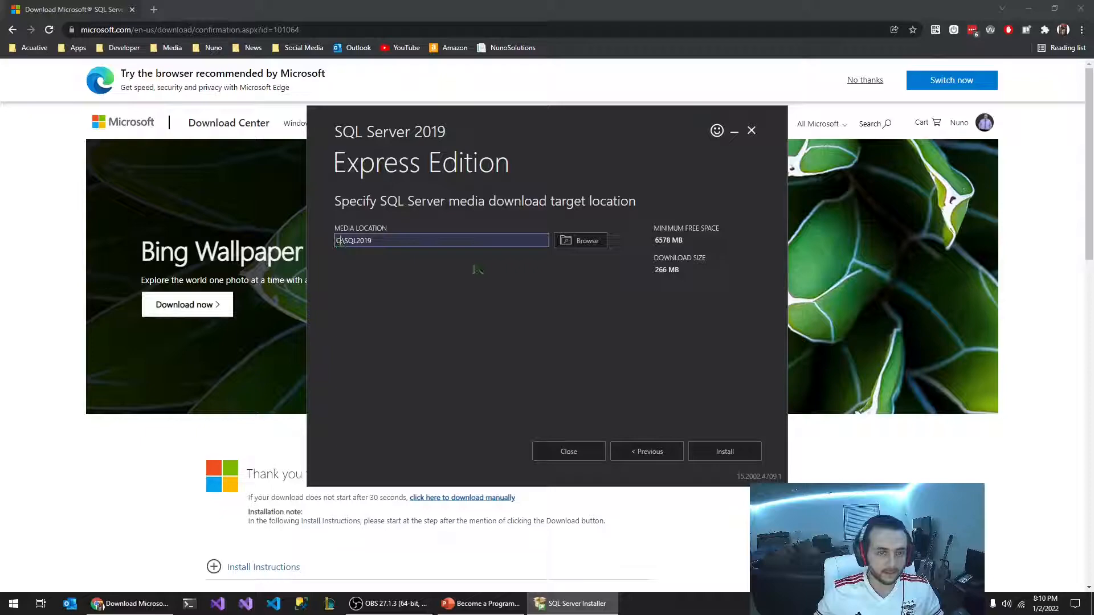
text(d:\SQL2019)
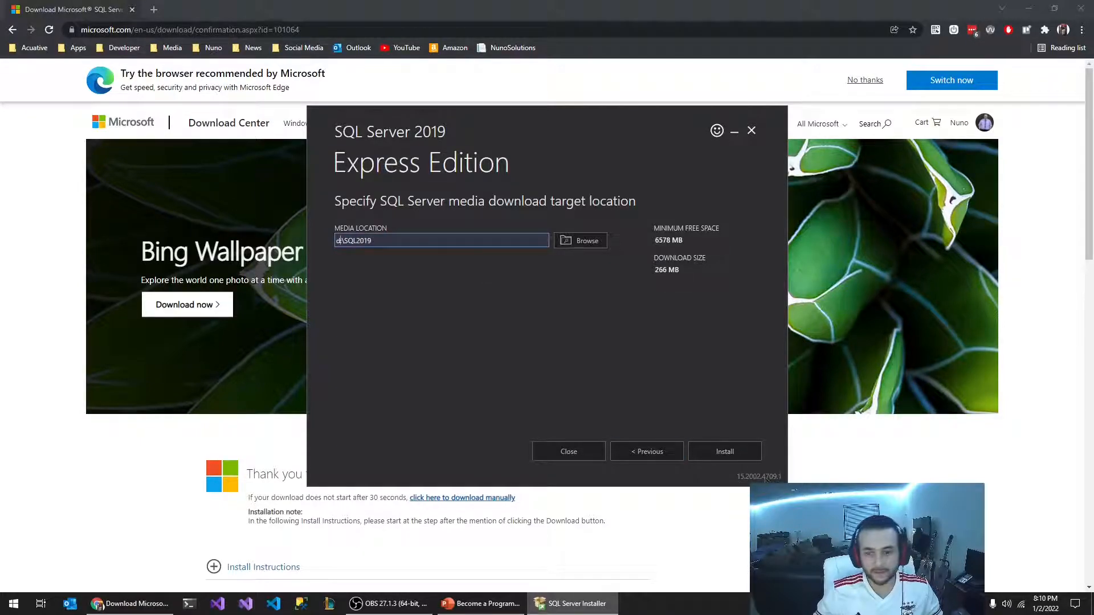
click(725, 451)
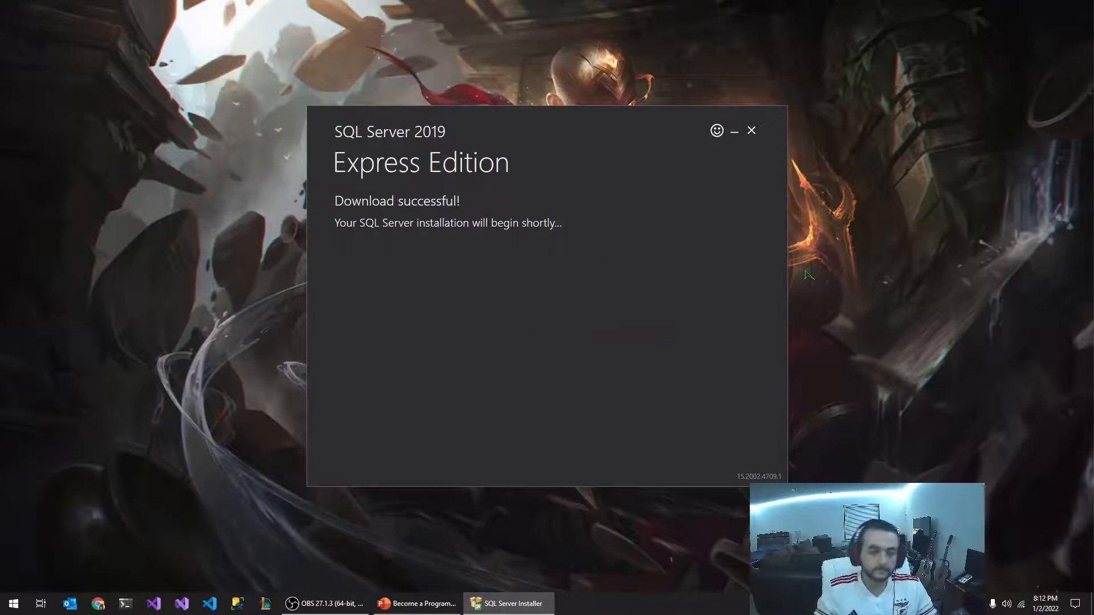
click(751, 130)
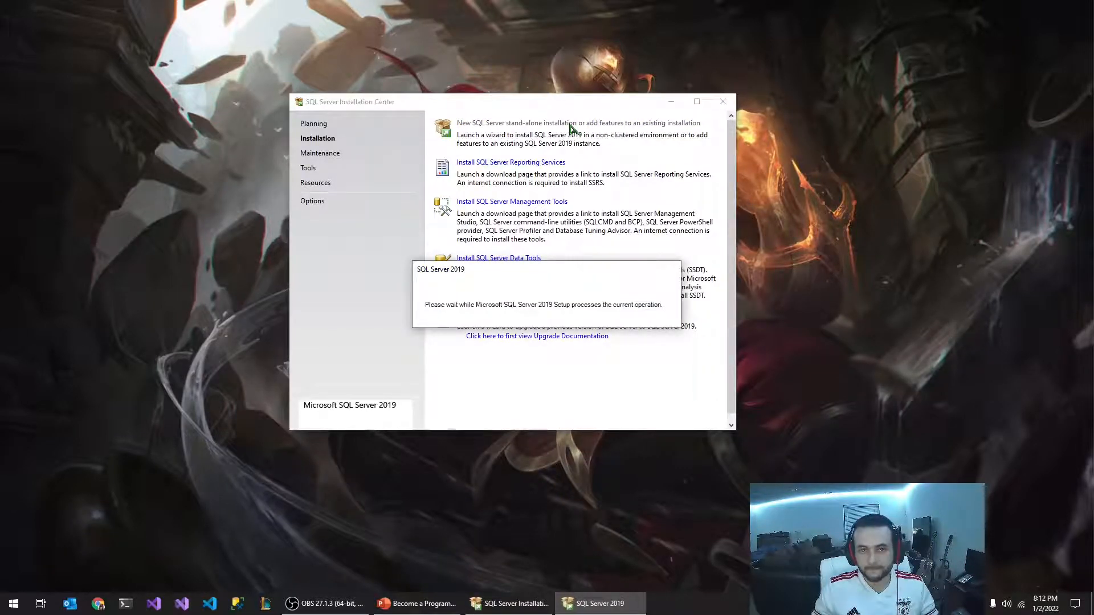
Start a new stand-alone SQL Server installation, skipping the product update scan, through to Install Rules
click(578, 123)
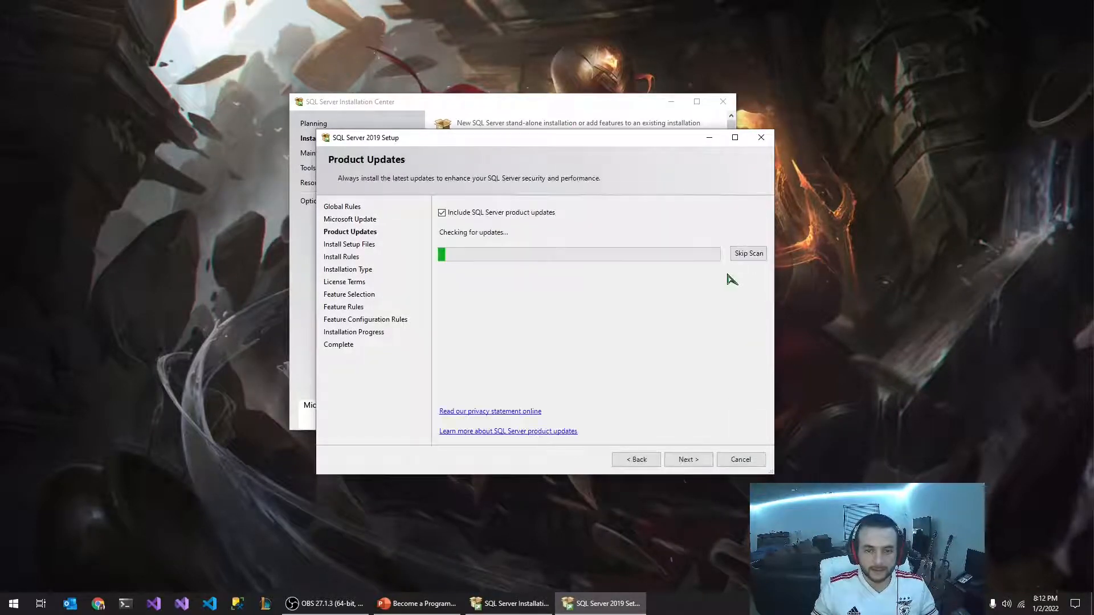
click(748, 253)
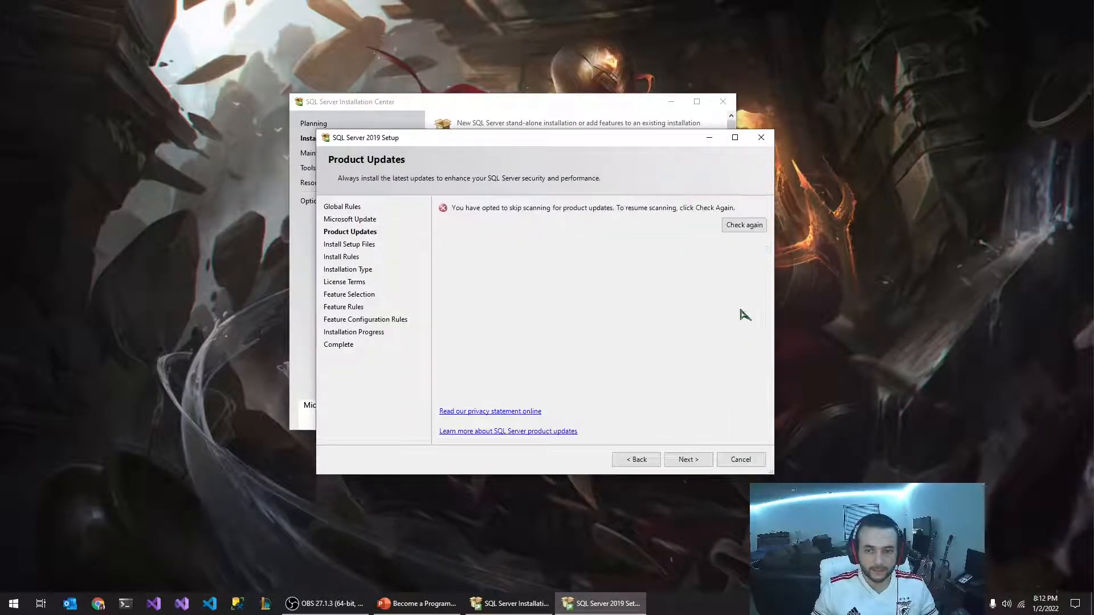
click(688, 459)
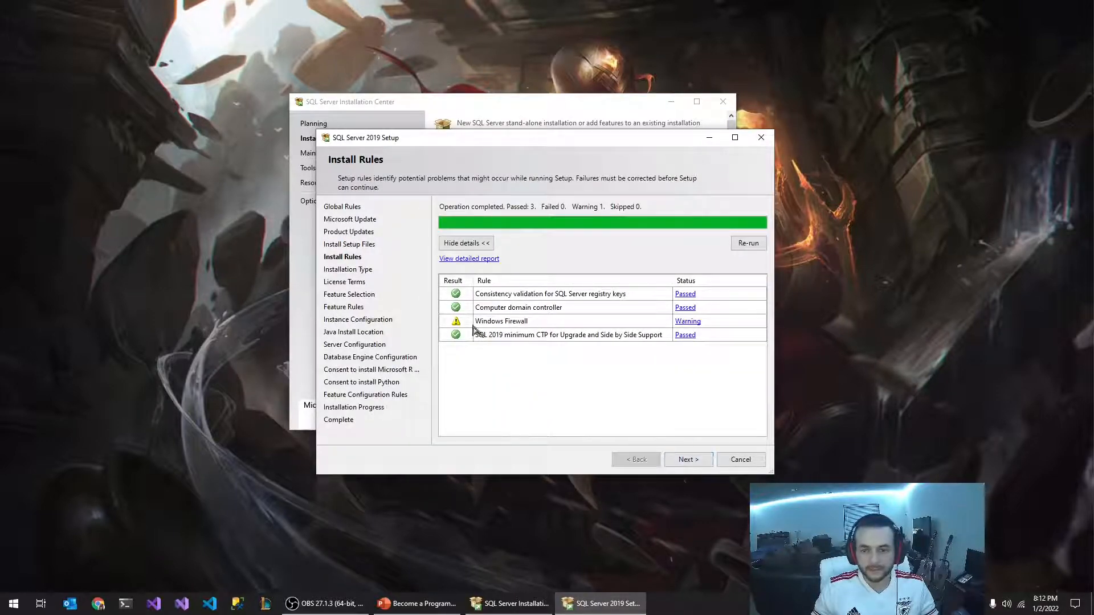
Choose 'Add features to an existing instance' for SQLEXPRESS and continue to Feature Selection
click(686, 459)
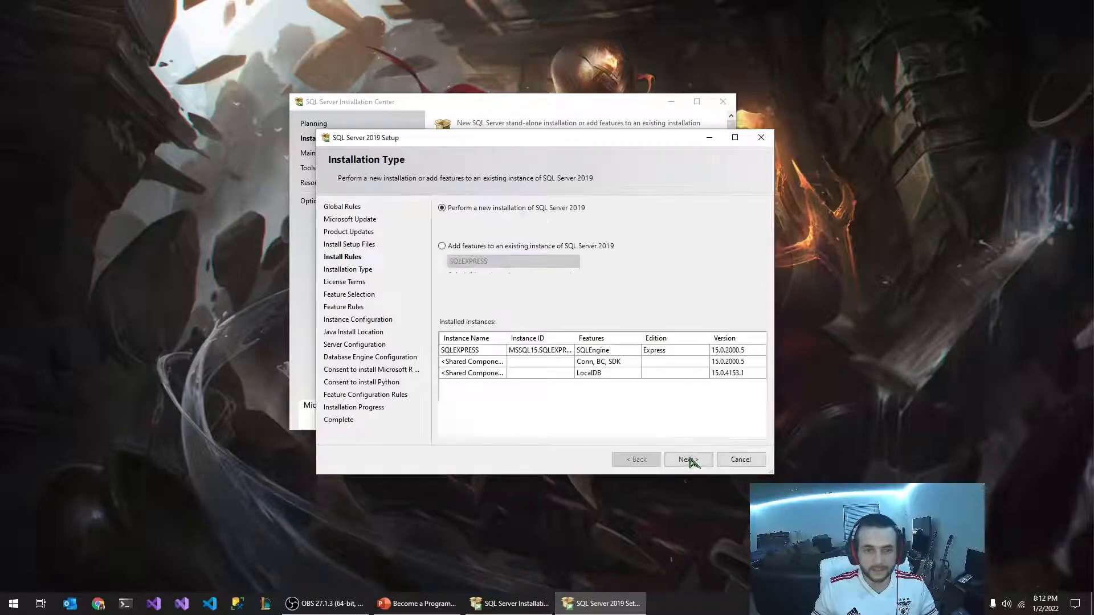
click(688, 459)
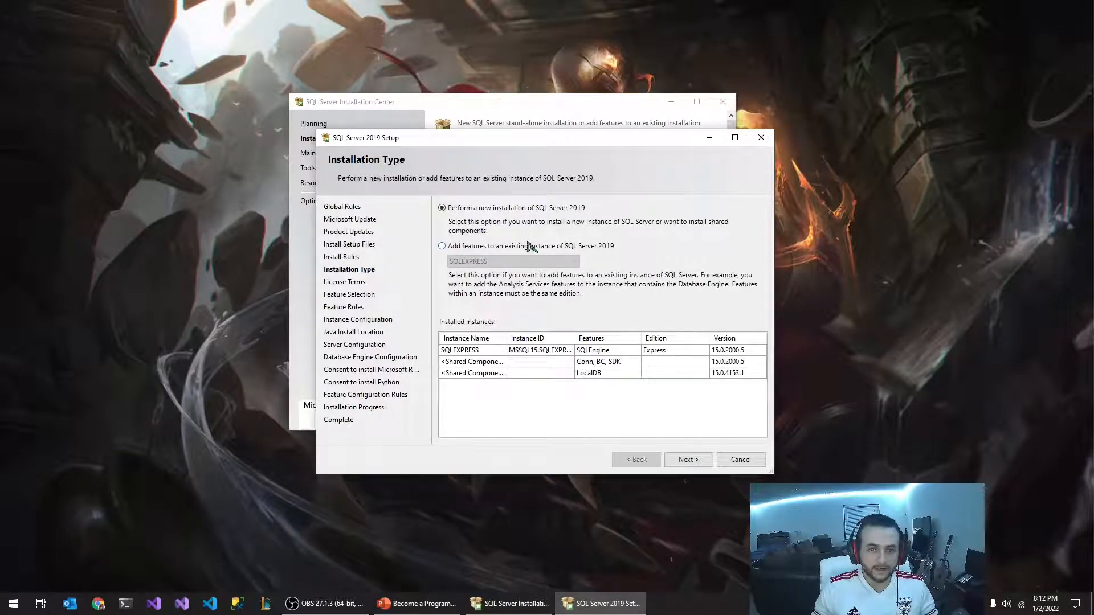
click(442, 246)
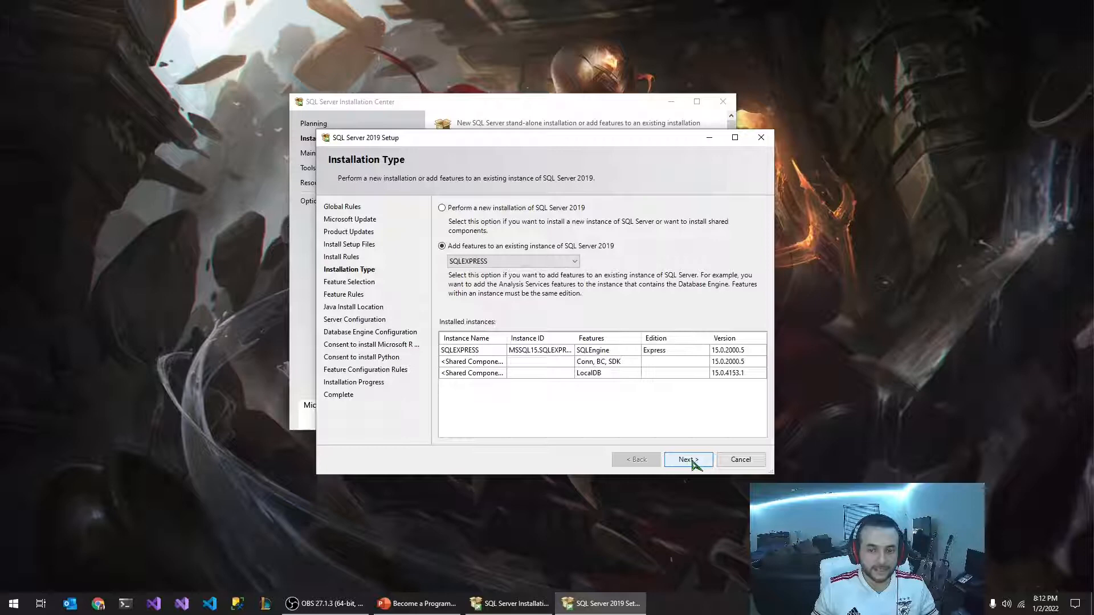
click(688, 459)
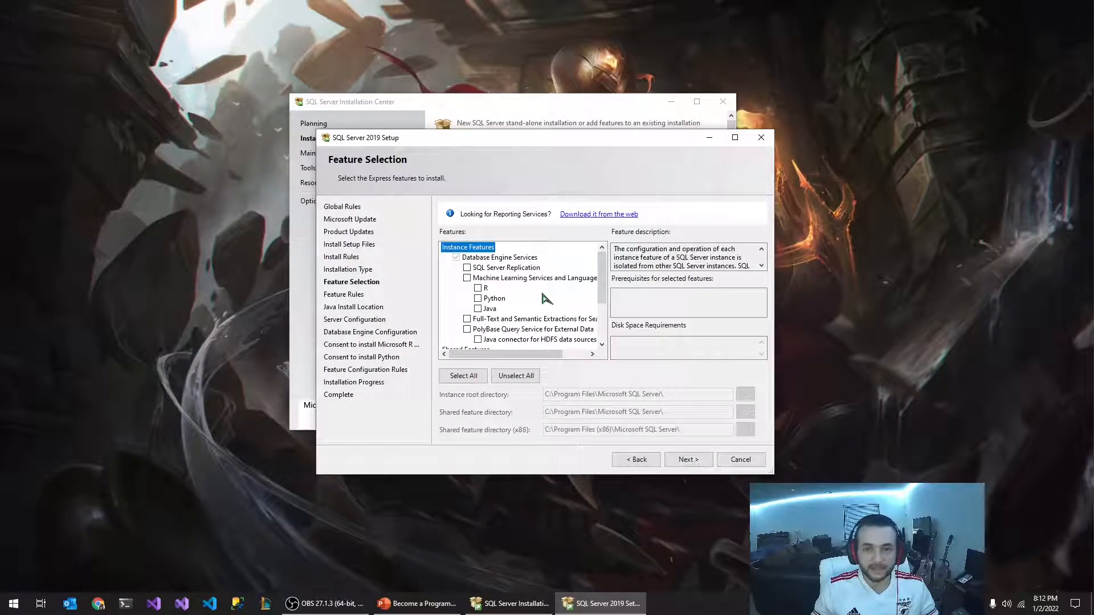
Toggle Machine Learning Services off again, review shared feature descriptions, and attempt Next with nothing new selected
click(466, 267)
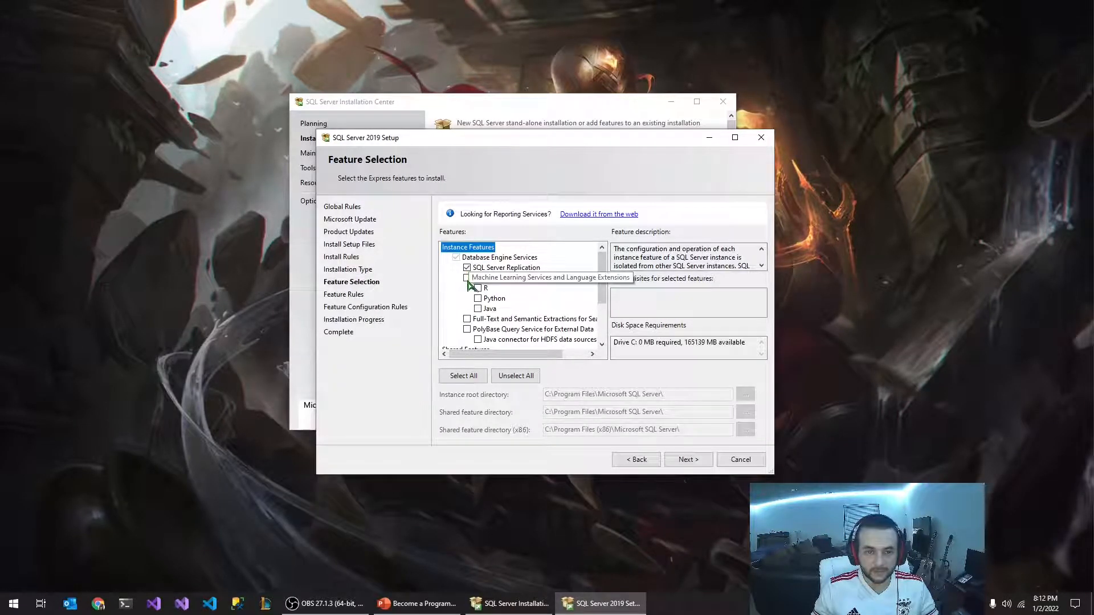
click(467, 278)
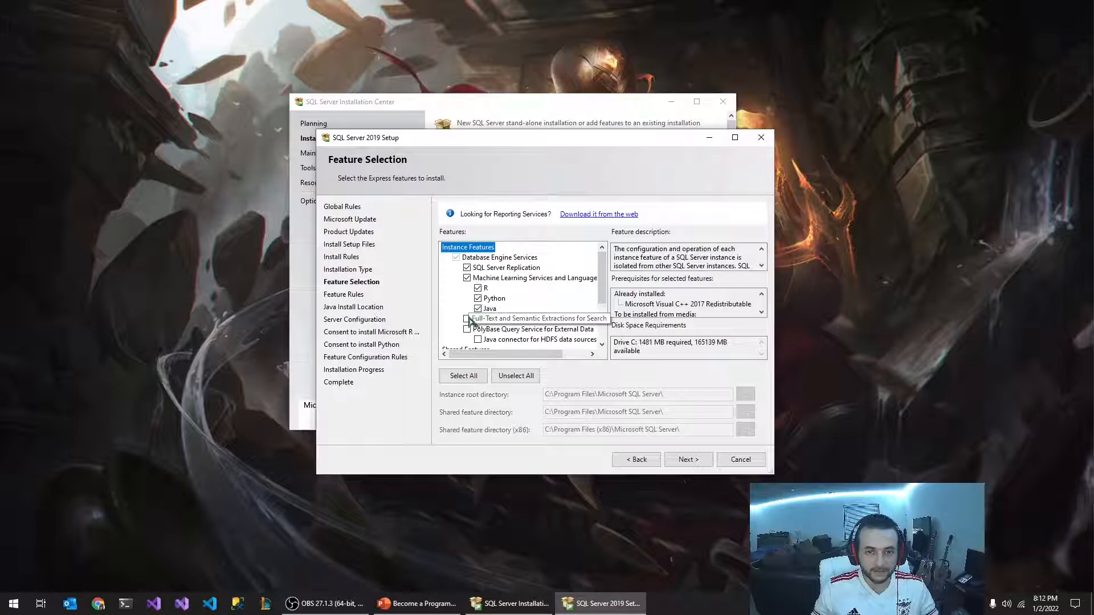
click(468, 320)
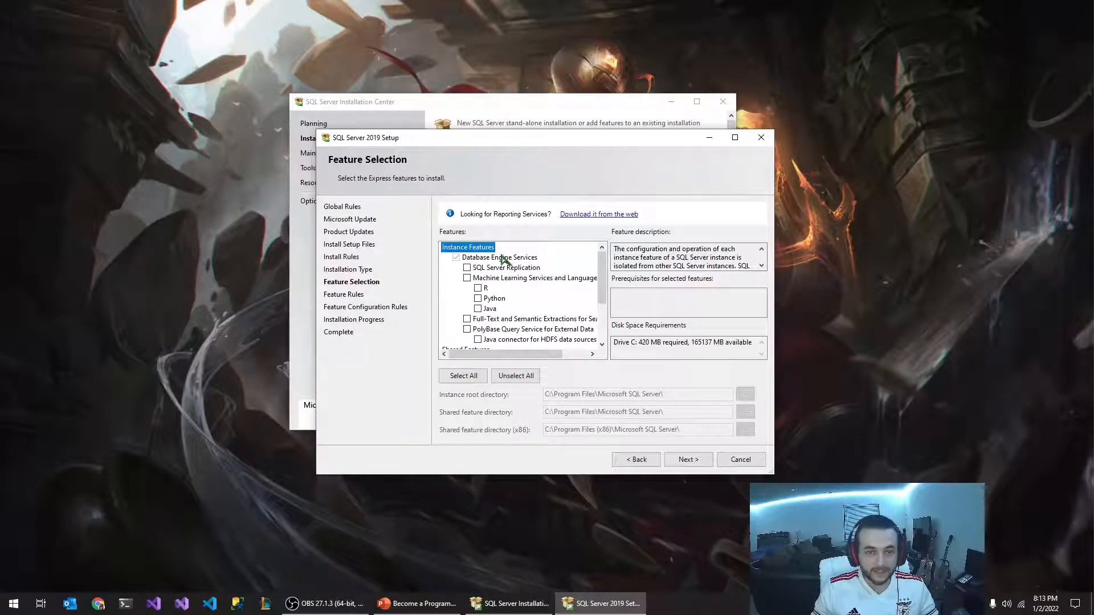
click(456, 258)
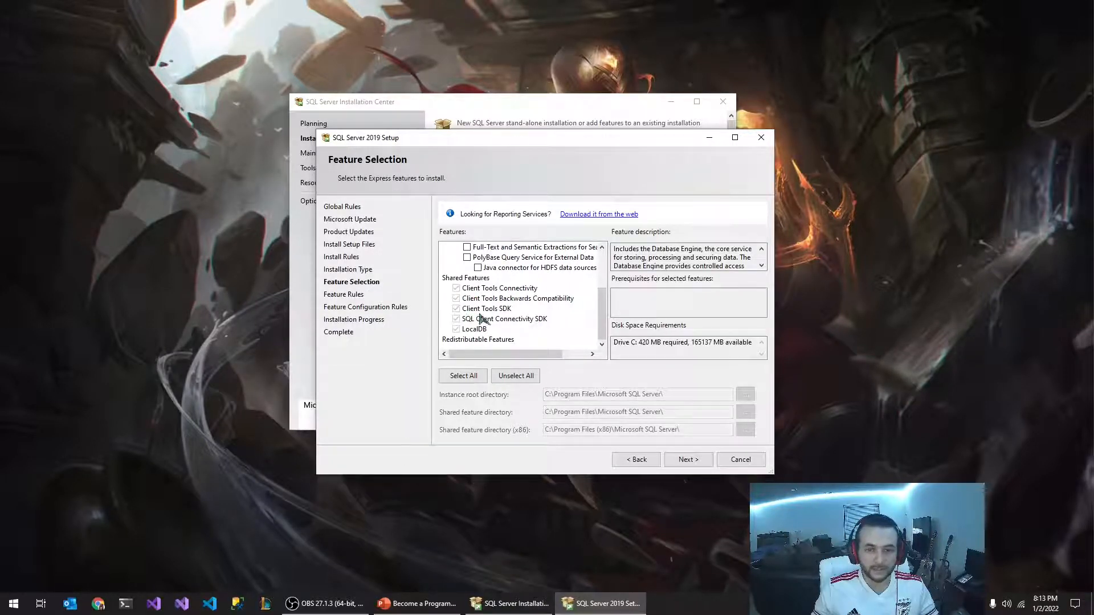
click(499, 287)
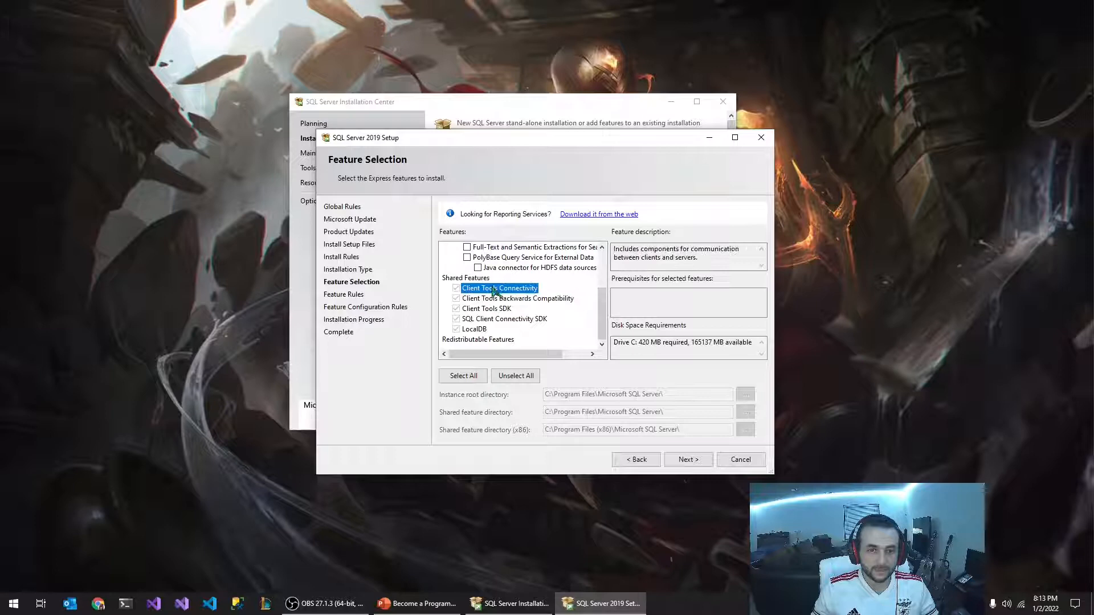
click(517, 297)
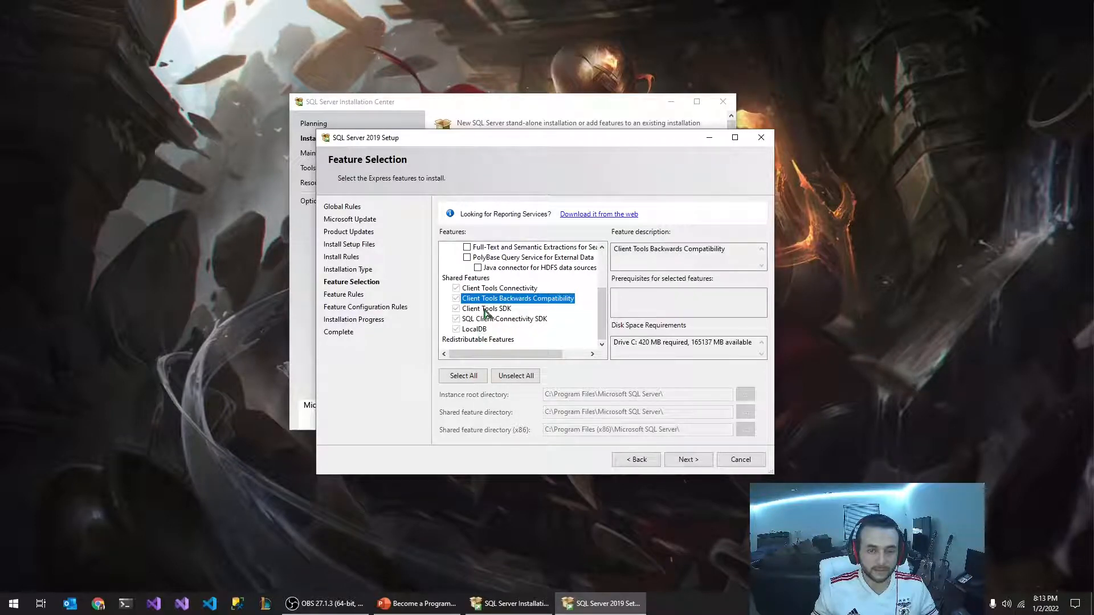
click(474, 328)
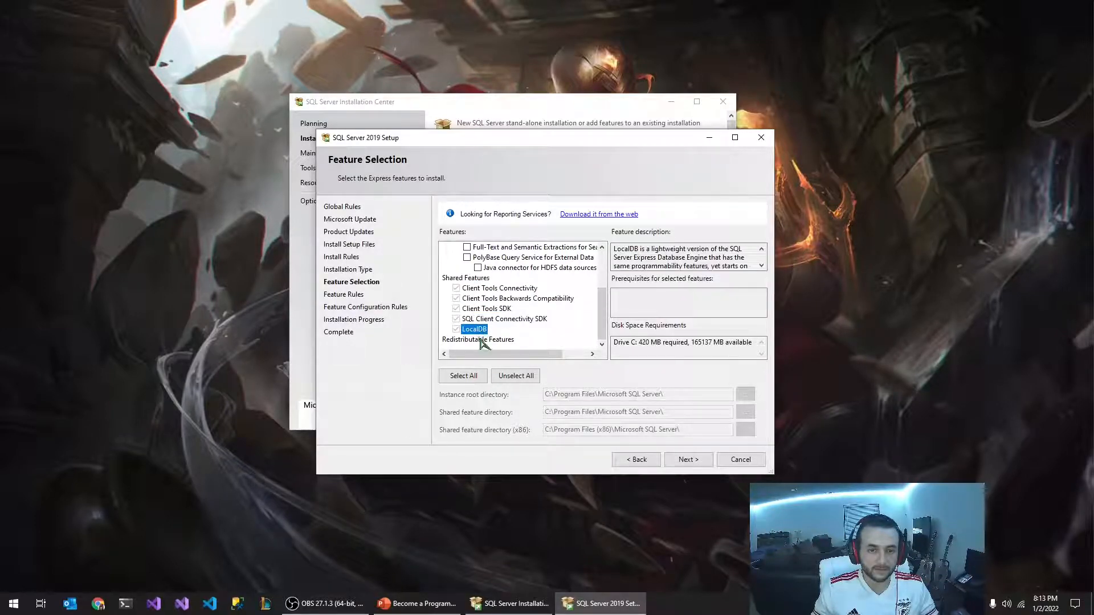
click(503, 319)
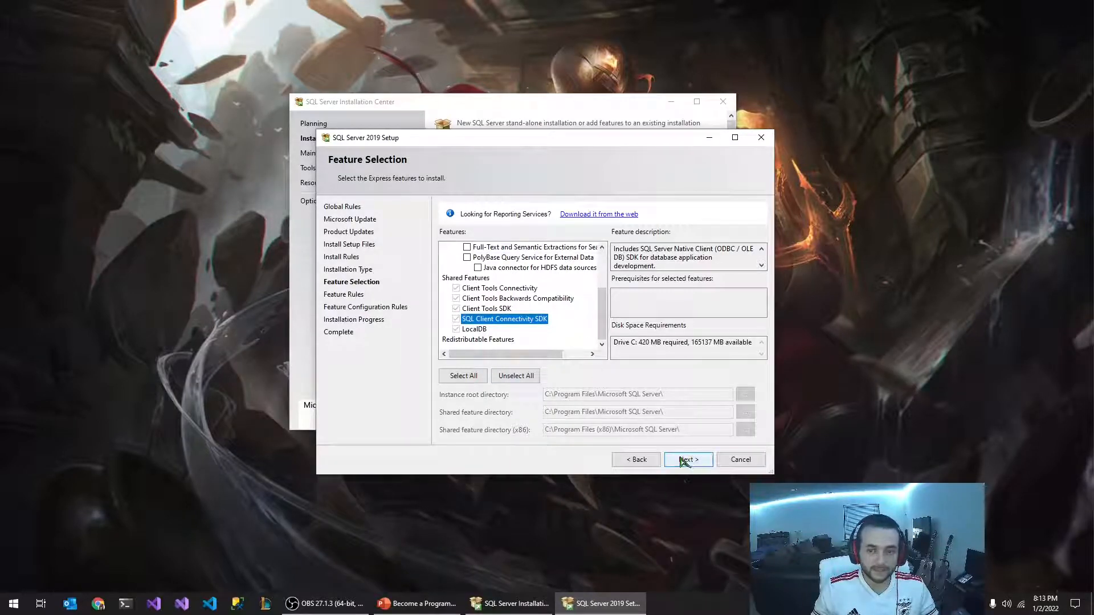
click(687, 459)
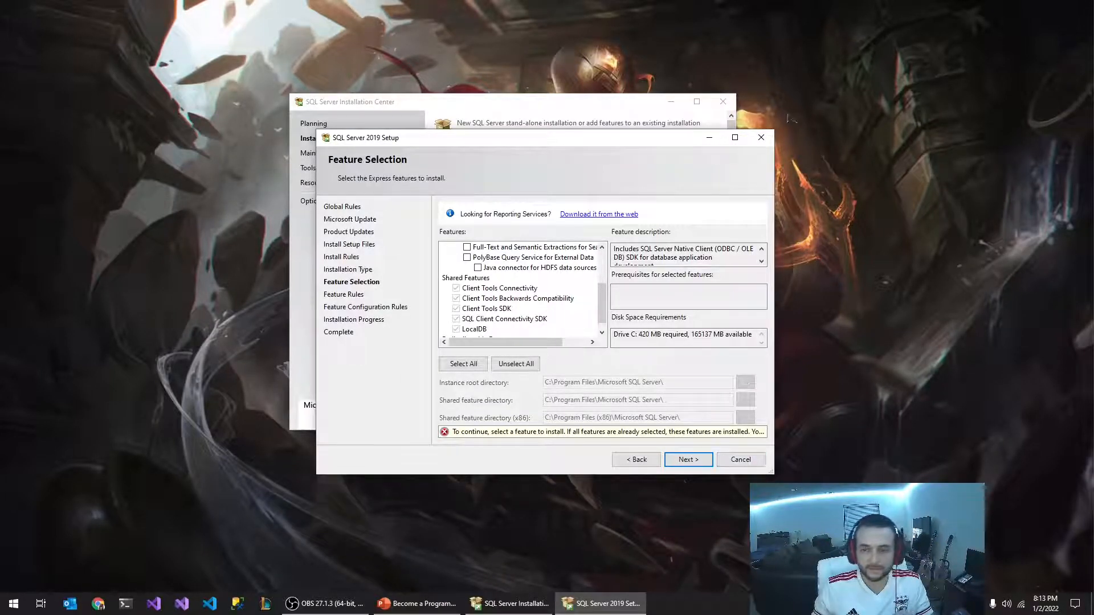
Cancel the setup wizard and confirm quitting, returning to the Installation Center
click(760, 137)
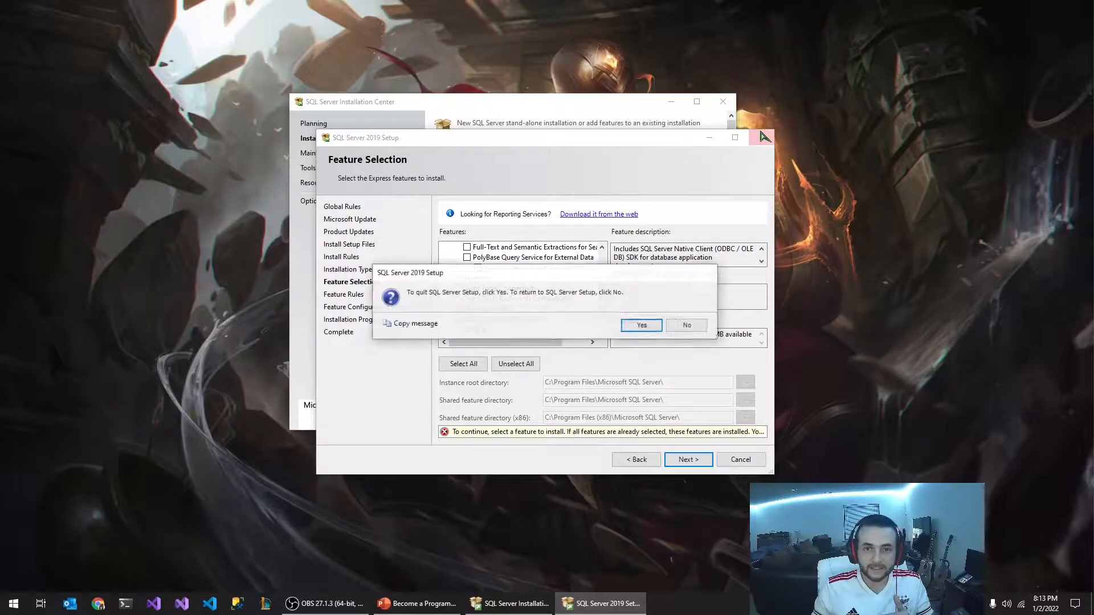
click(640, 324)
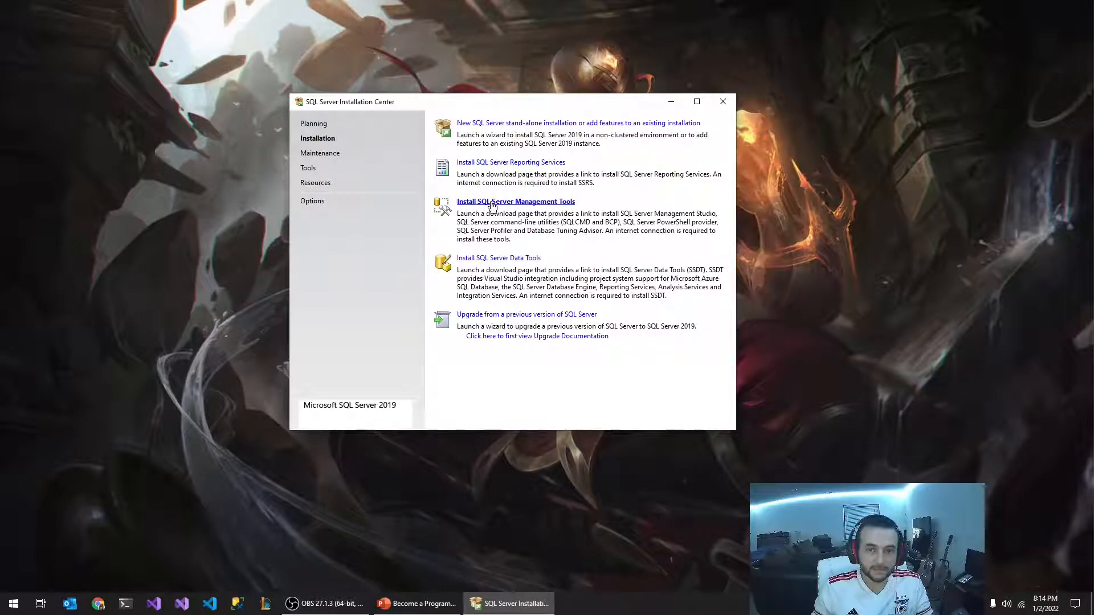
Follow Install SQL Server Management Tools to Microsoft's page and start the SSMS 18.10 download
click(515, 201)
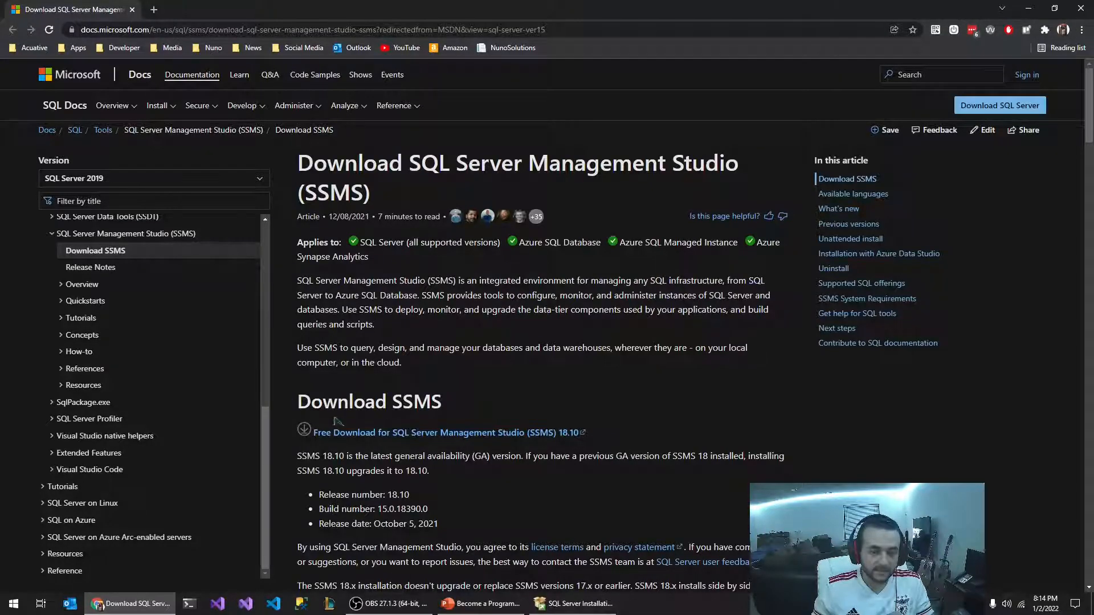
click(444, 433)
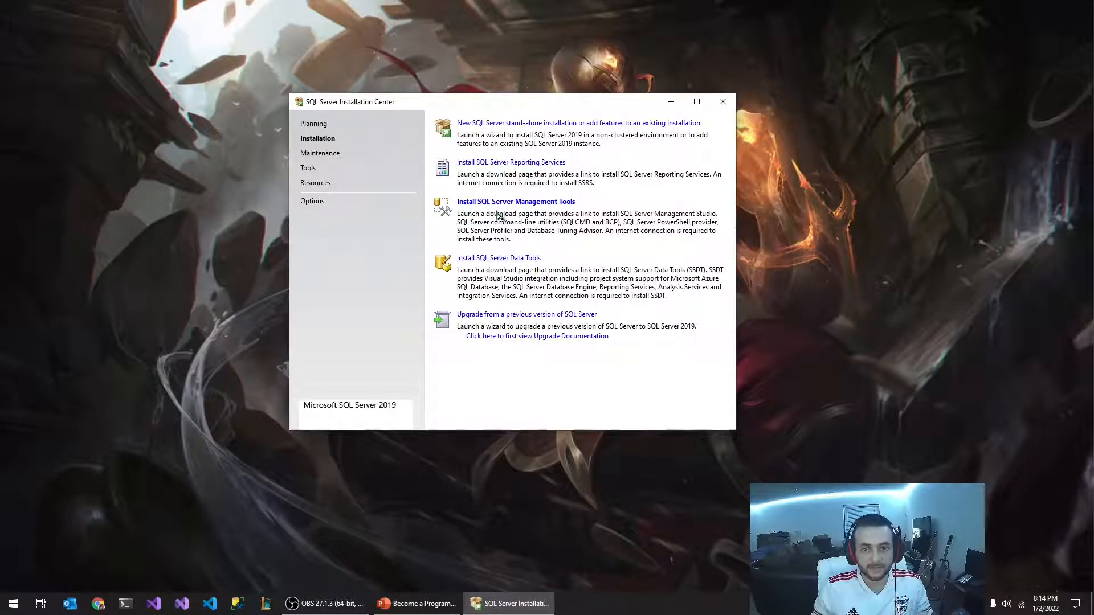
mouse_move(251, 503)
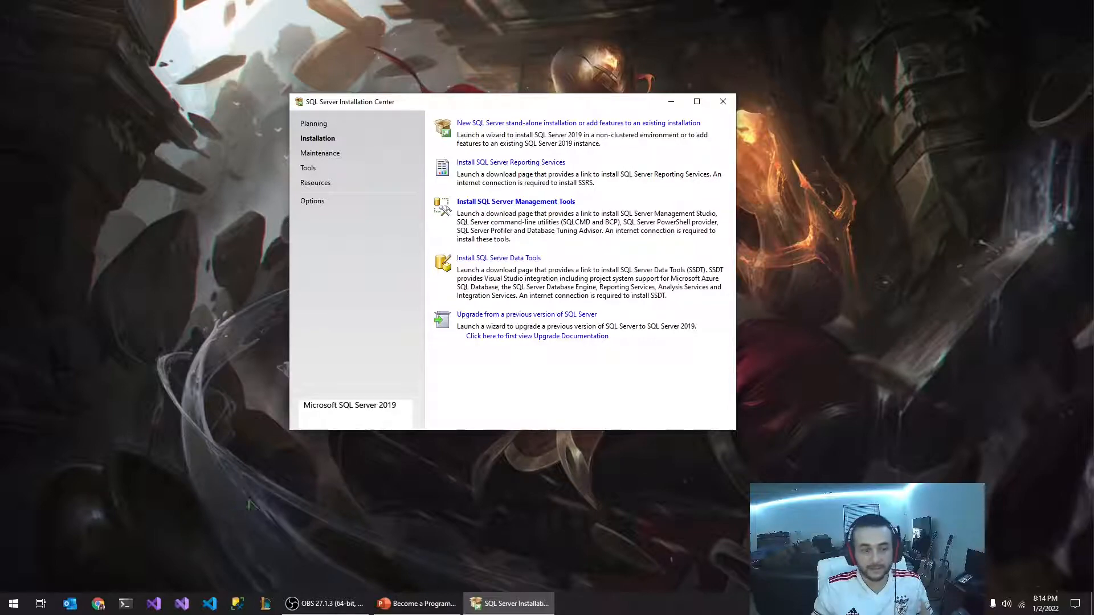
Launch SSMS with Connect to Server set to .\SQLExpress using Windows Authentication
click(722, 101)
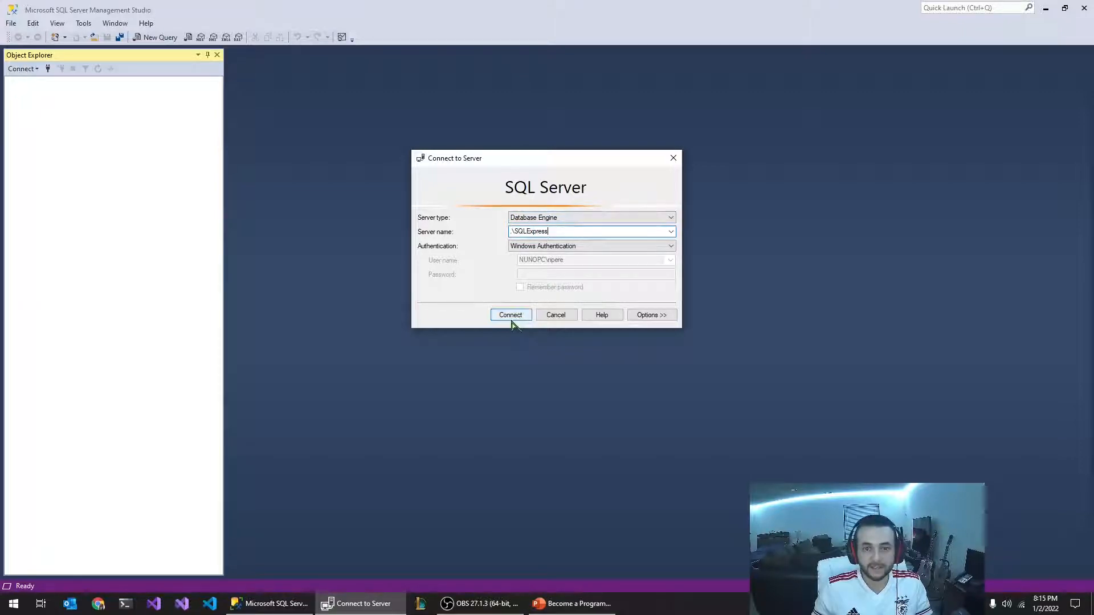
Connect to .\SQLExpress and expand Databases to show system databases and NunoSolutions
click(511, 314)
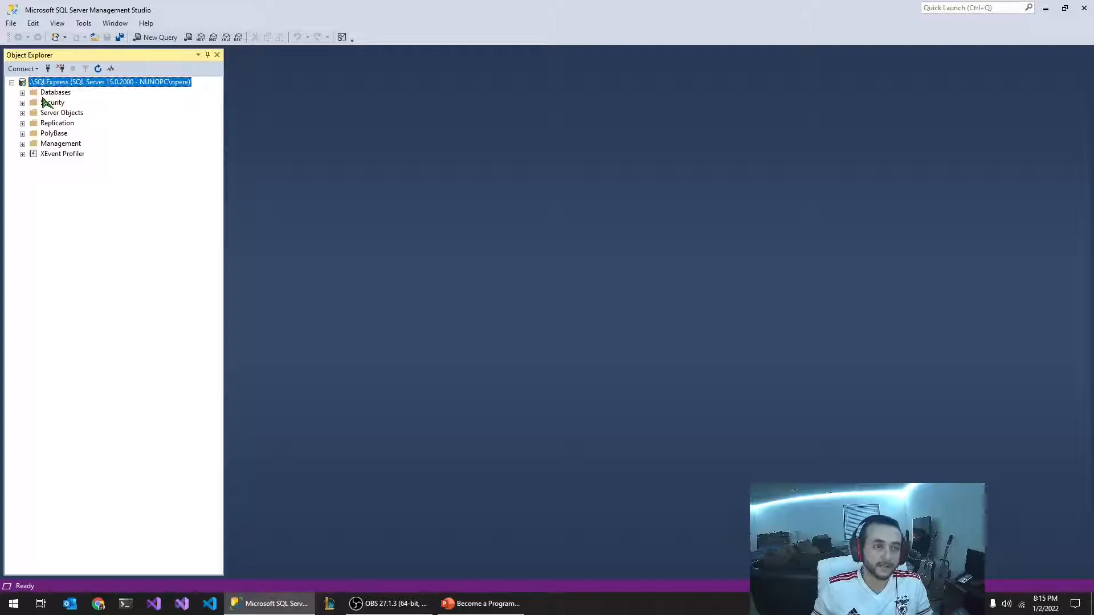
click(23, 93)
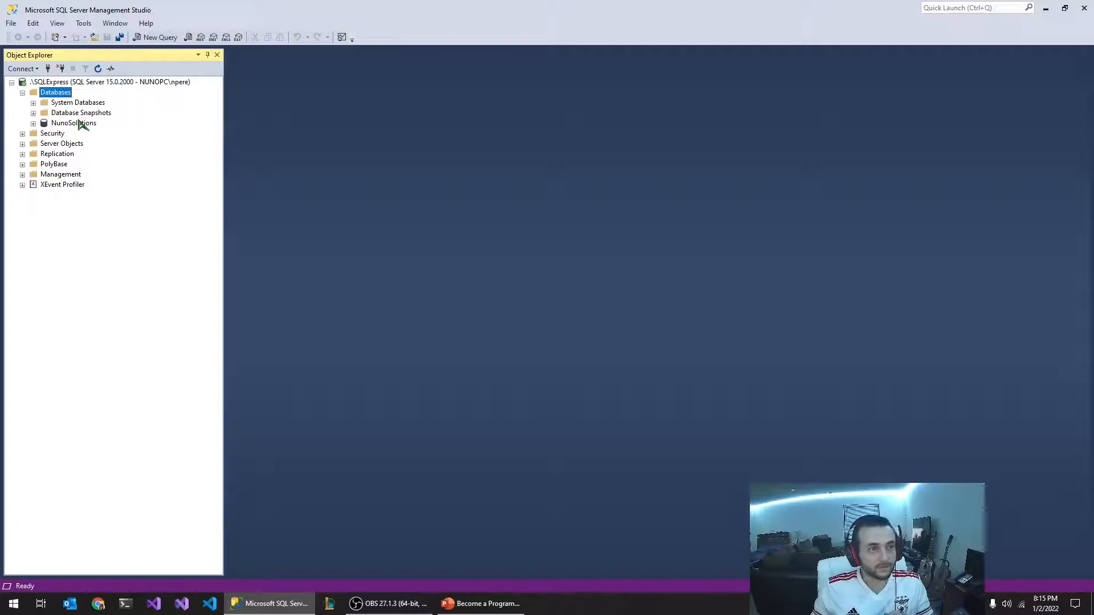
mouse_move(61, 126)
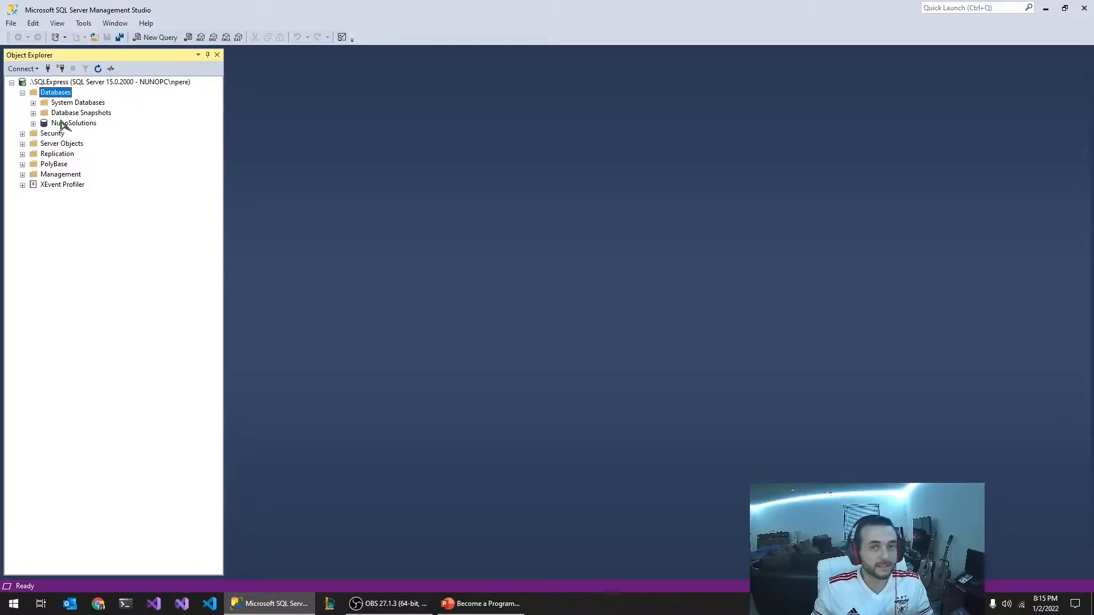